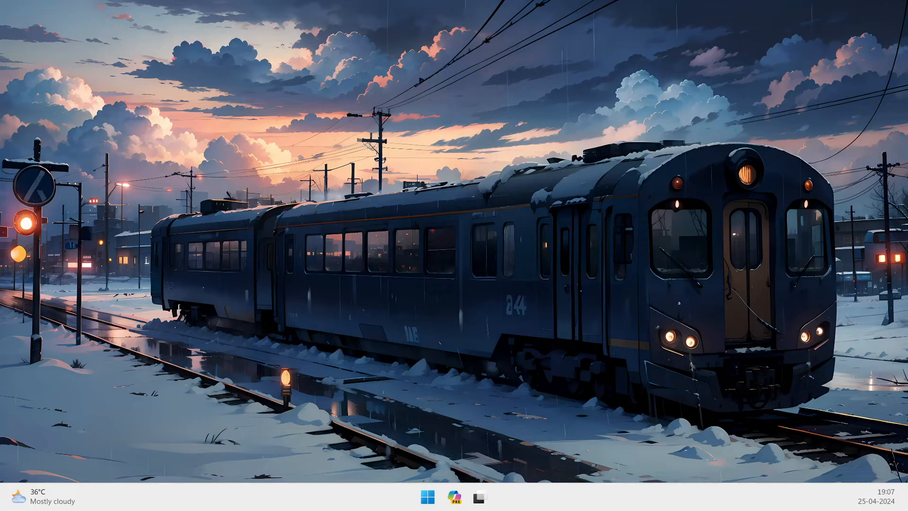
# Bring up the Windows search panel, dismiss it, and bring it up again to search for 'windows'.
pyautogui.click(427, 498)
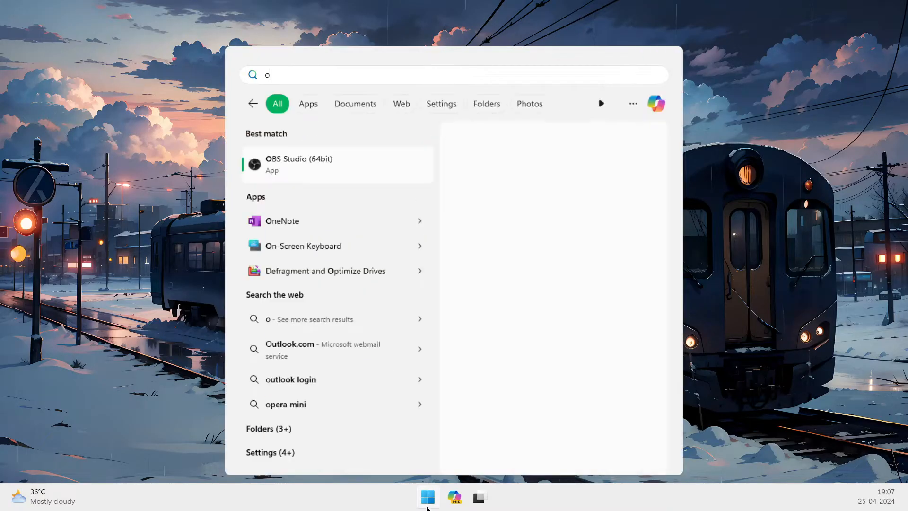
pyautogui.press('Escape')
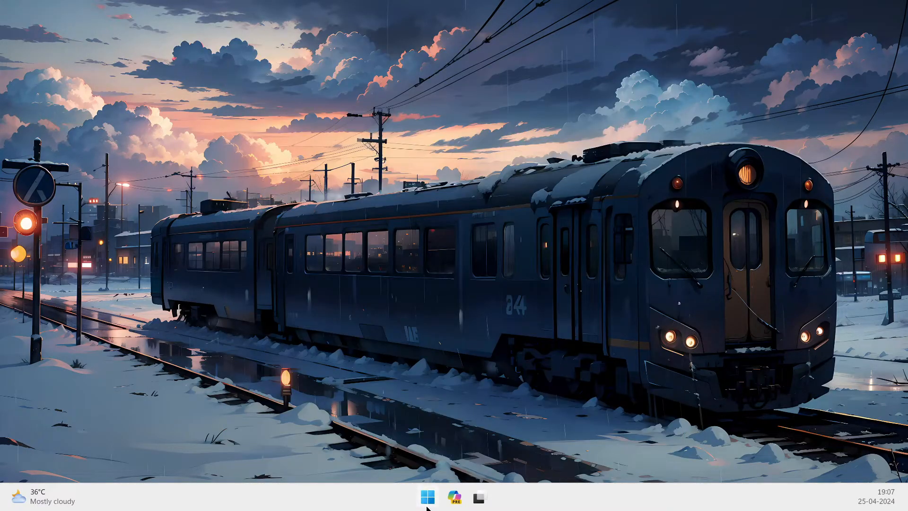
pyautogui.moveTo(445, 339)
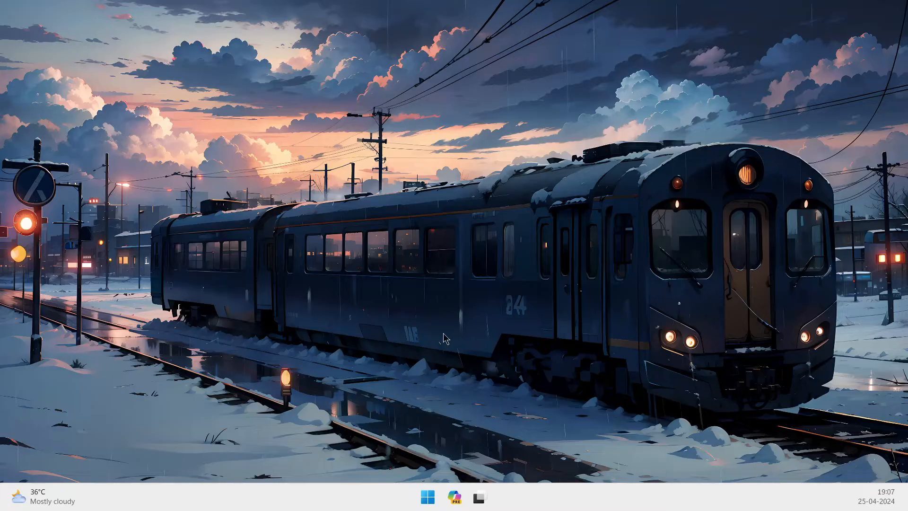
pyautogui.click(426, 497)
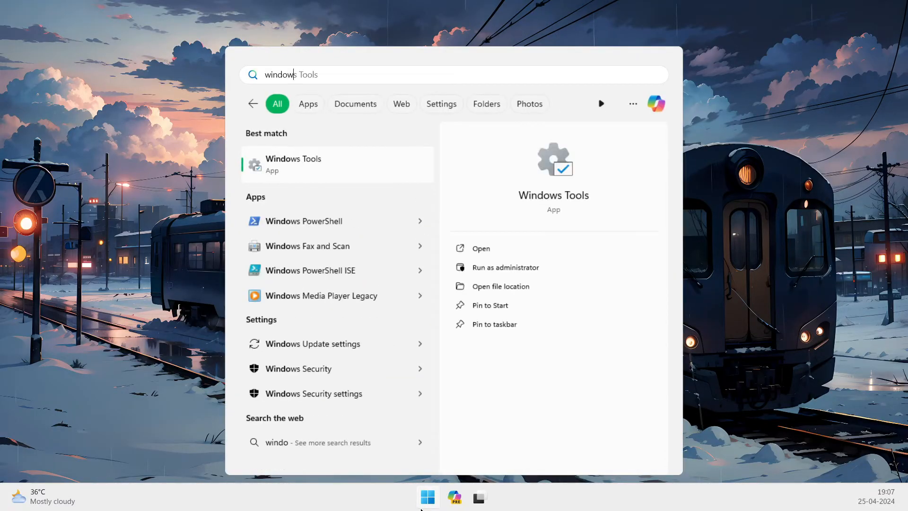
# Launch Windows Security from the results and start a Quick scan of the device.
pyautogui.click(298, 368)
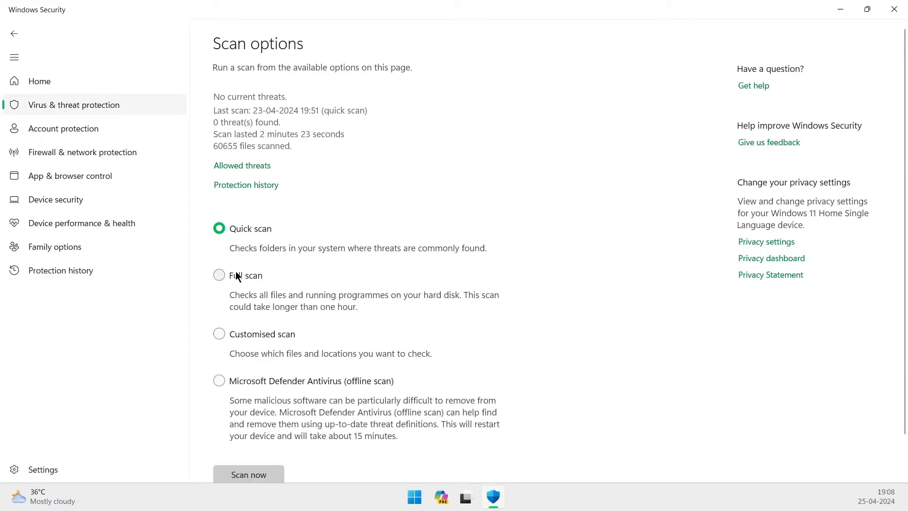
pyautogui.click(248, 475)
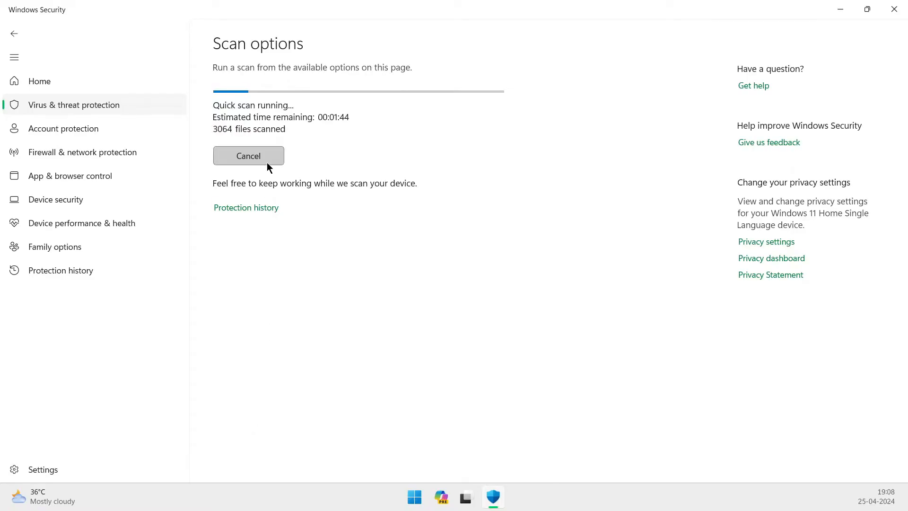
pyautogui.moveTo(367, 193)
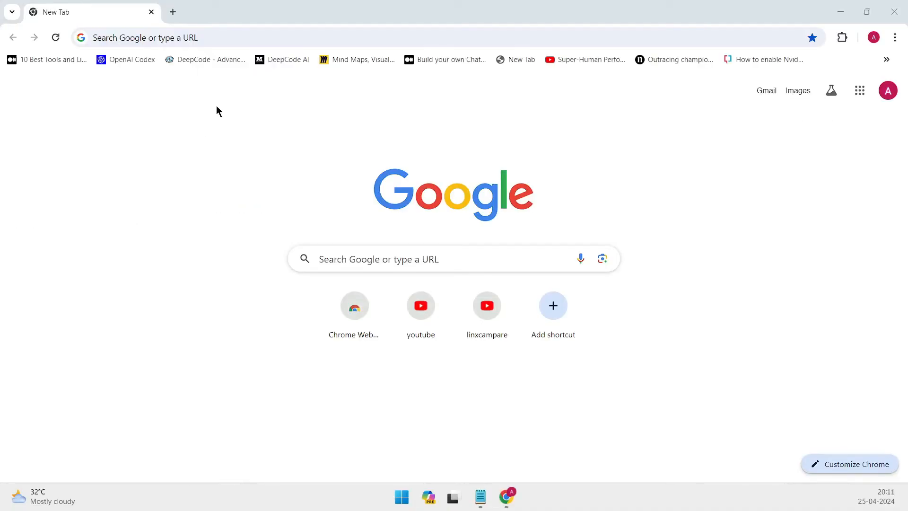
# Browse Bitdefender's Free Antivirus, home and consumer solutions pages, then search 'eset antivirus'.
pyautogui.write('bitdefender antivirus')
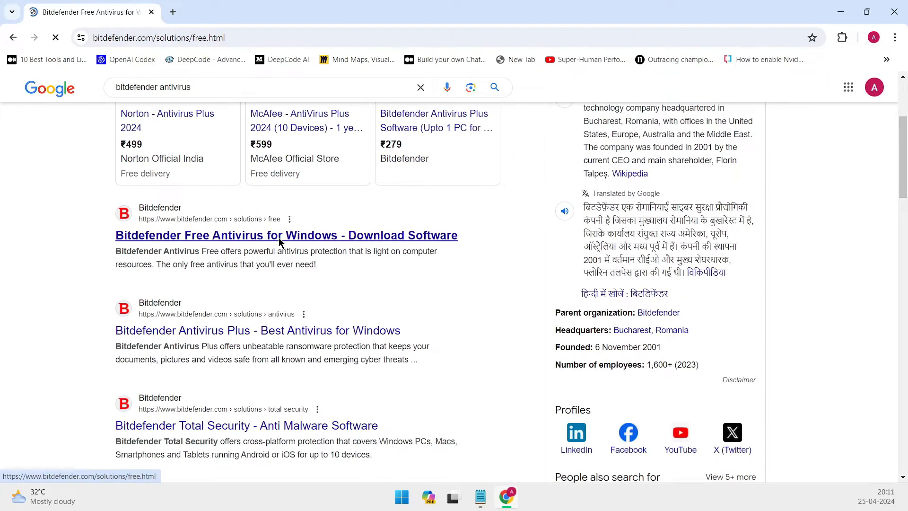
pyautogui.click(278, 235)
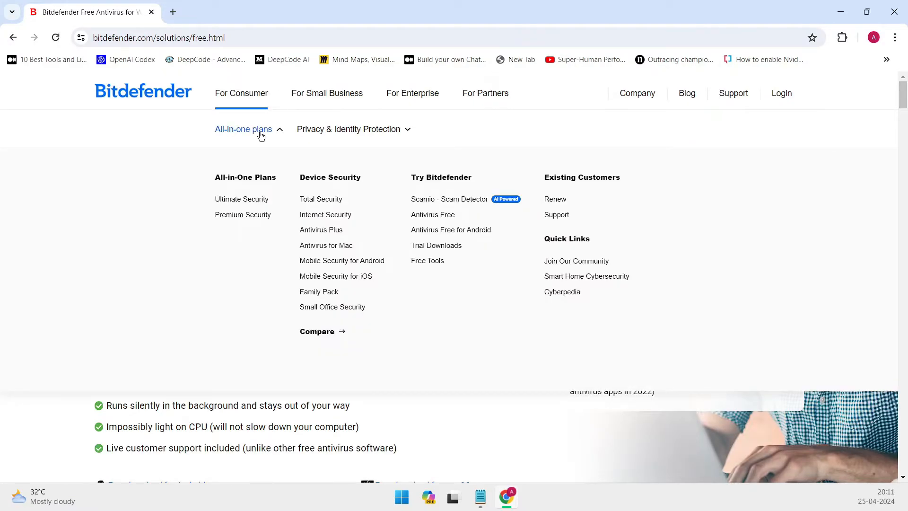
pyautogui.click(155, 93)
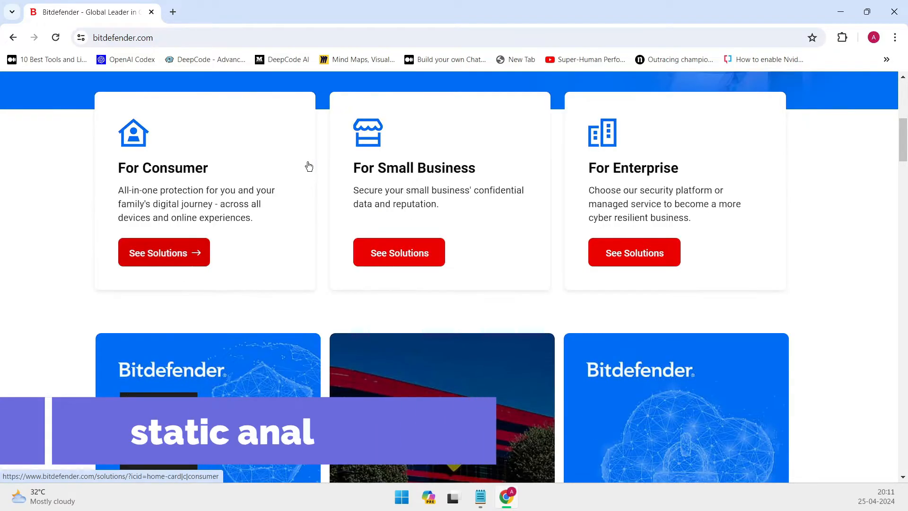
pyautogui.click(164, 252)
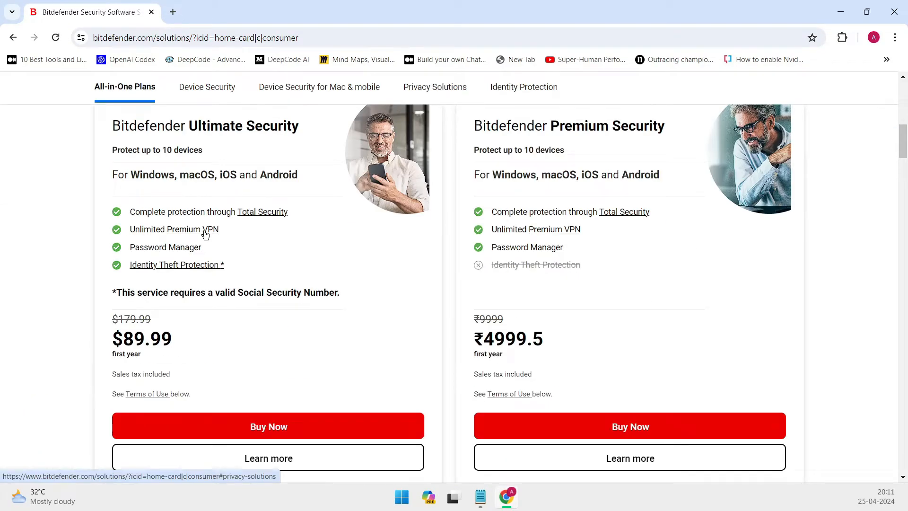
pyautogui.moveTo(267, 211)
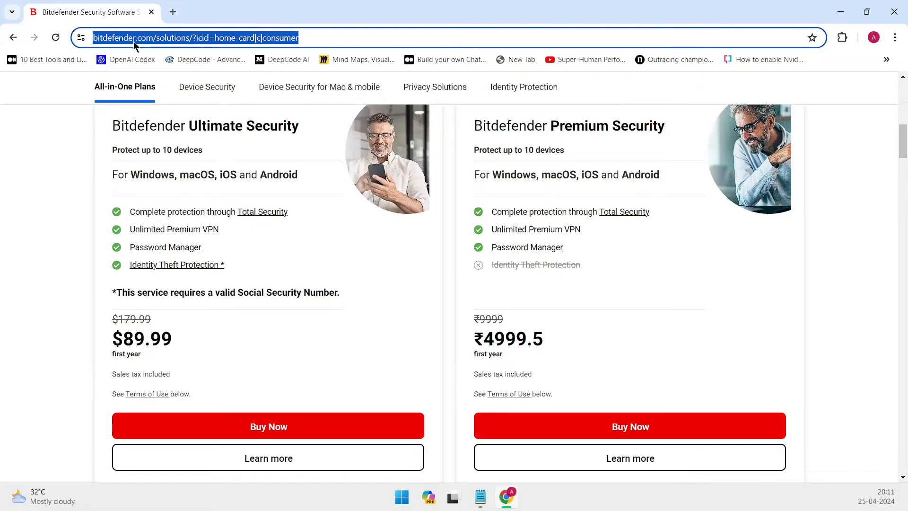
pyautogui.write('eset antivirus')
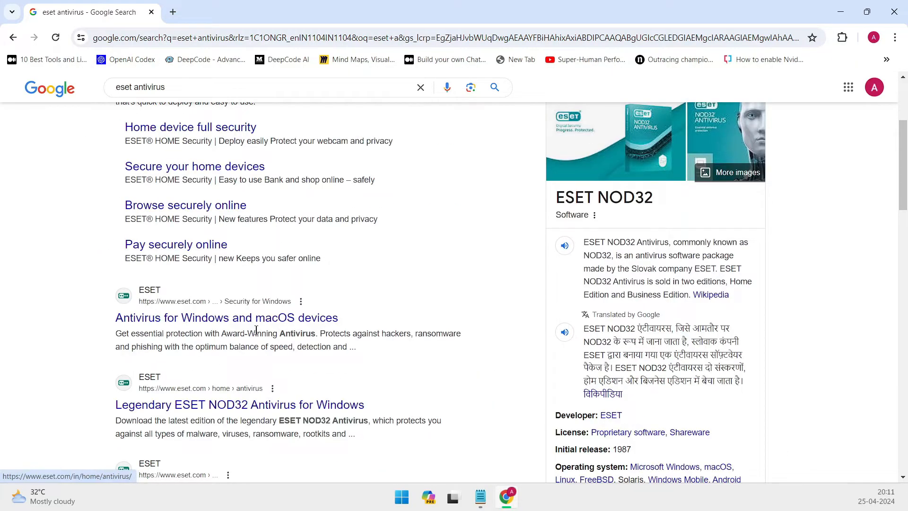
# Visit ESET's antivirus page on the India site, dismiss the offer and skim NOD32 Antivirus.
pyautogui.click(227, 318)
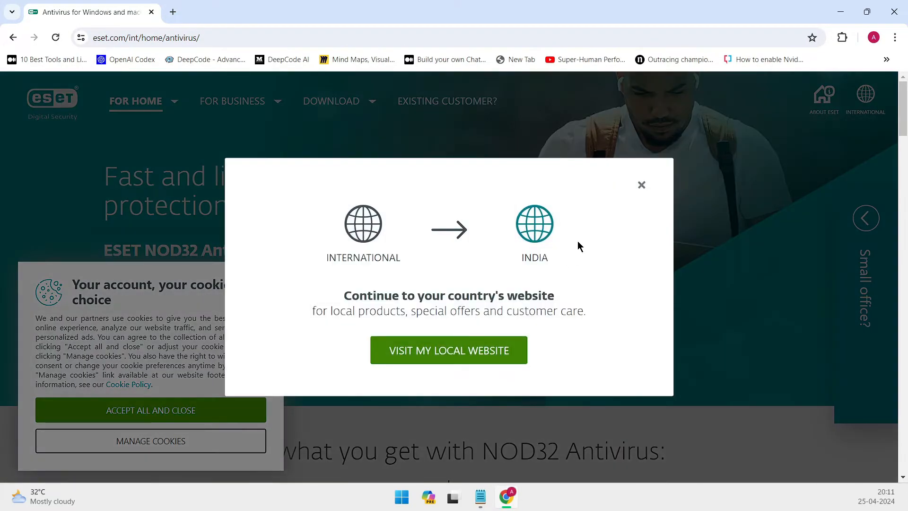
pyautogui.click(448, 350)
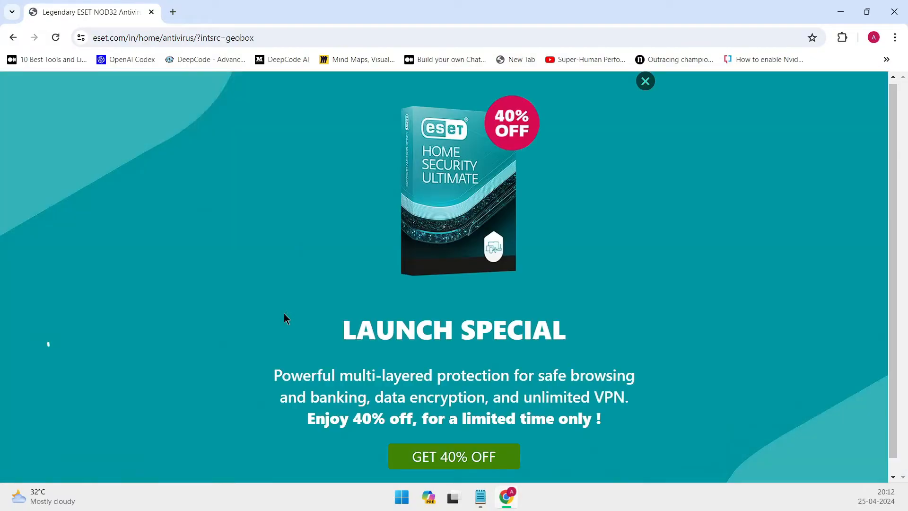
pyautogui.click(644, 80)
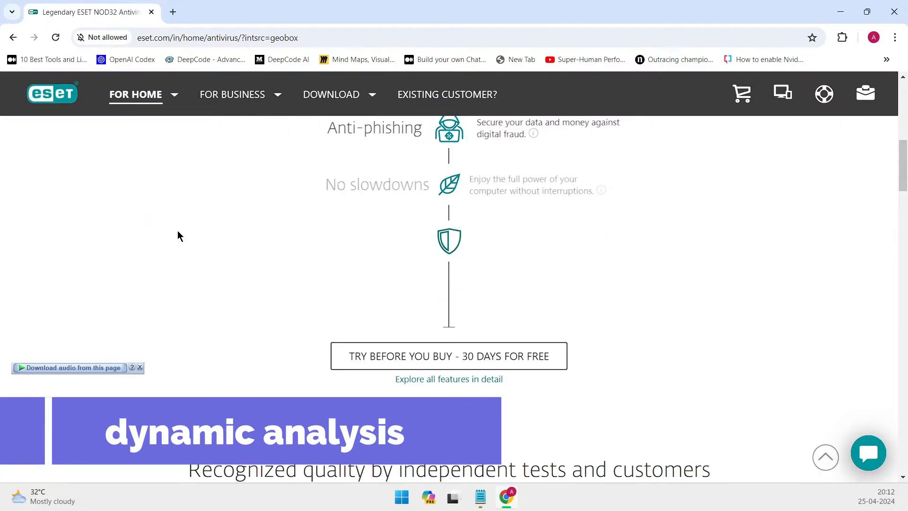
pyautogui.scroll(-3)
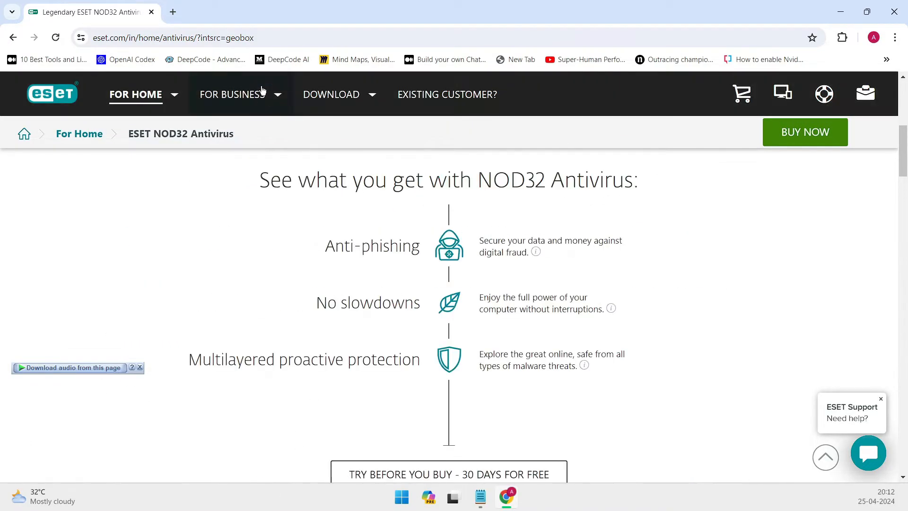
# Reach the ESET PROTECT Platform page from the For Business menu and look it over.
pyautogui.click(232, 93)
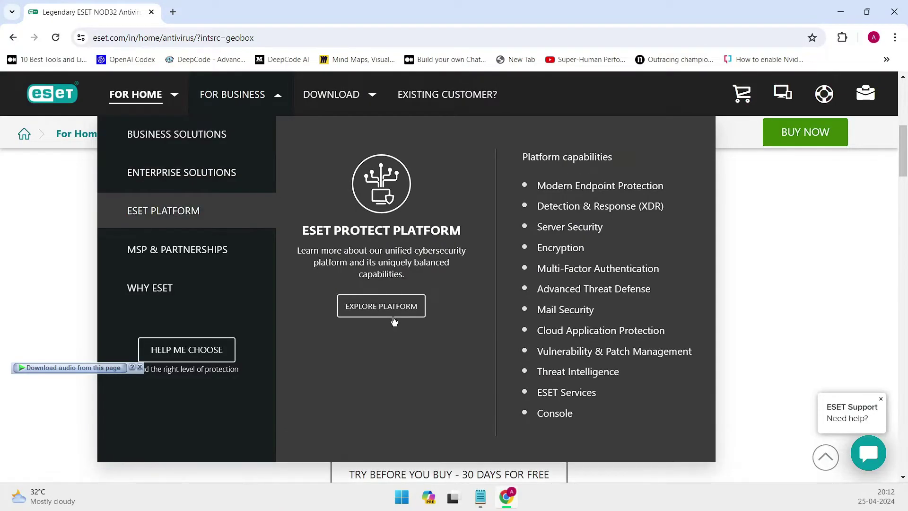
pyautogui.click(381, 305)
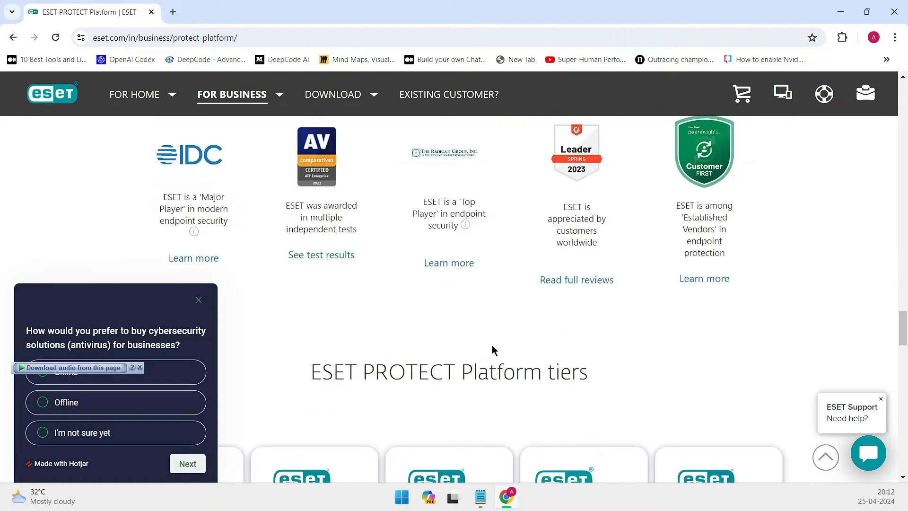
pyautogui.scroll(-3)
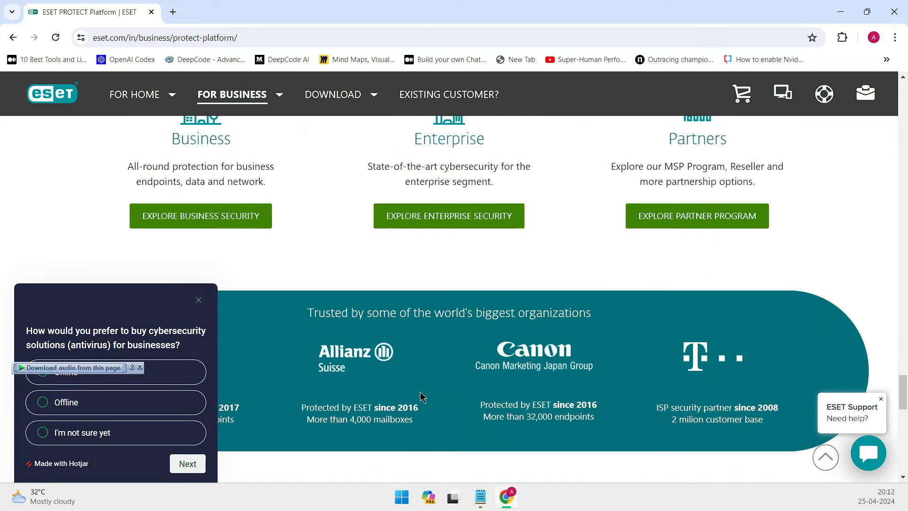
pyautogui.scroll(3)
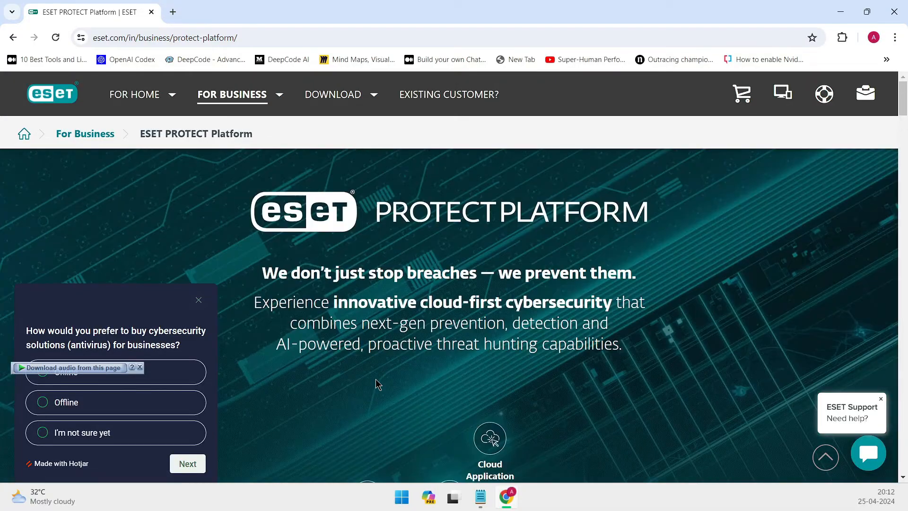
pyautogui.click(333, 95)
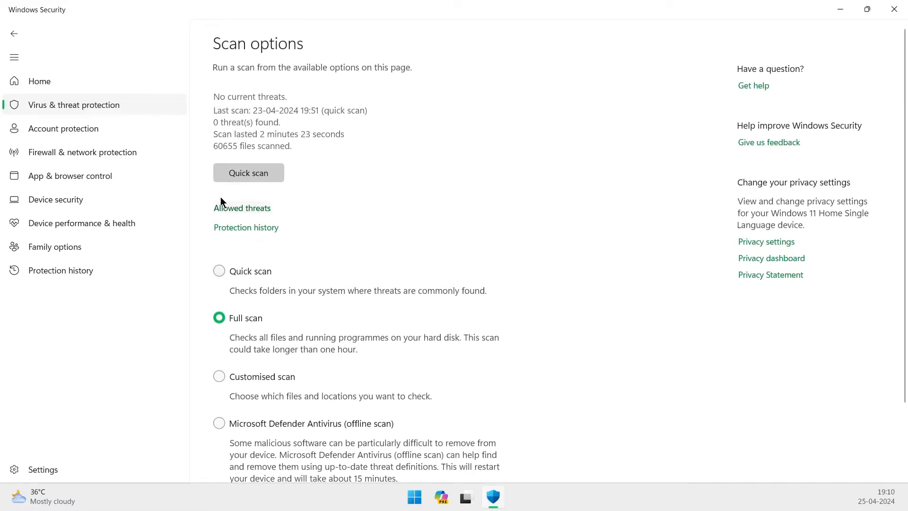
# Choose Full scan in Windows Security, then scroll Ubuntu Software's Explore page.
pyautogui.click(39, 81)
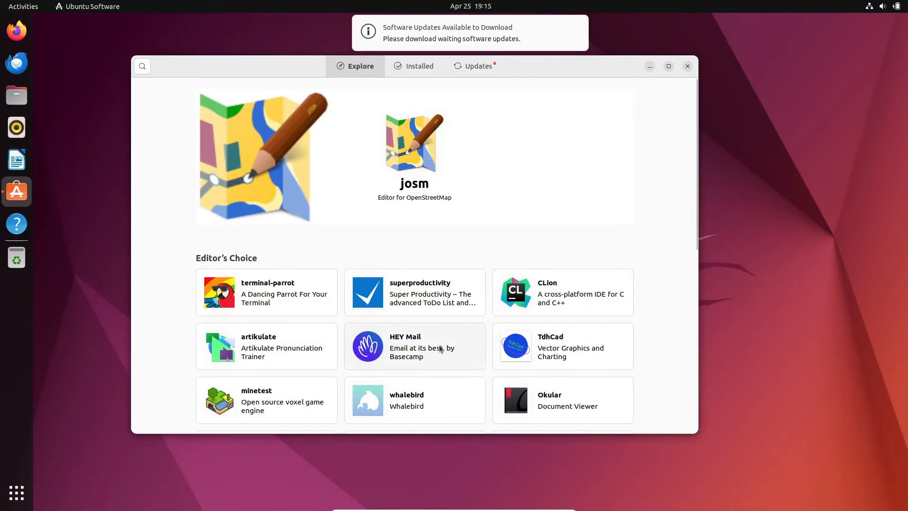
pyautogui.scroll(-3)
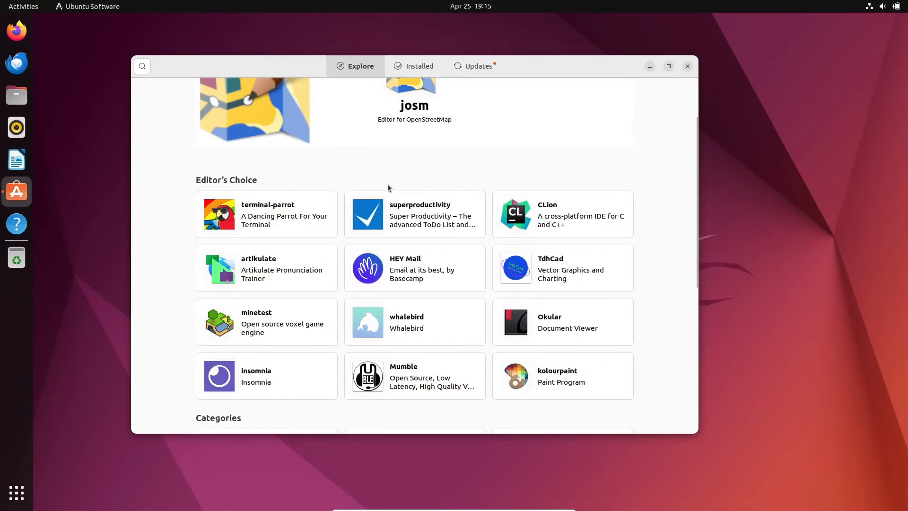
# Enter the Security category and scroll its apps, including 1Password, AdGuard Home and Bitwarden.
pyautogui.scroll(-3)
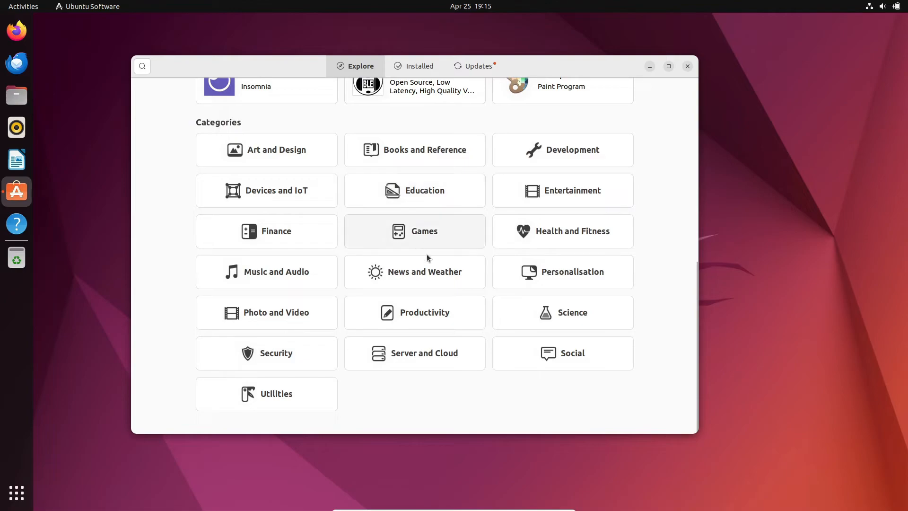
pyautogui.click(267, 352)
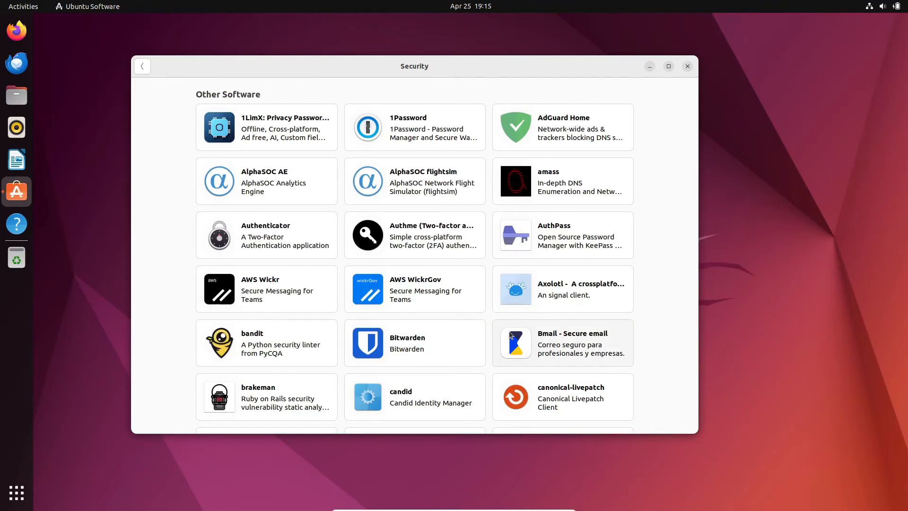
pyautogui.moveTo(407, 318)
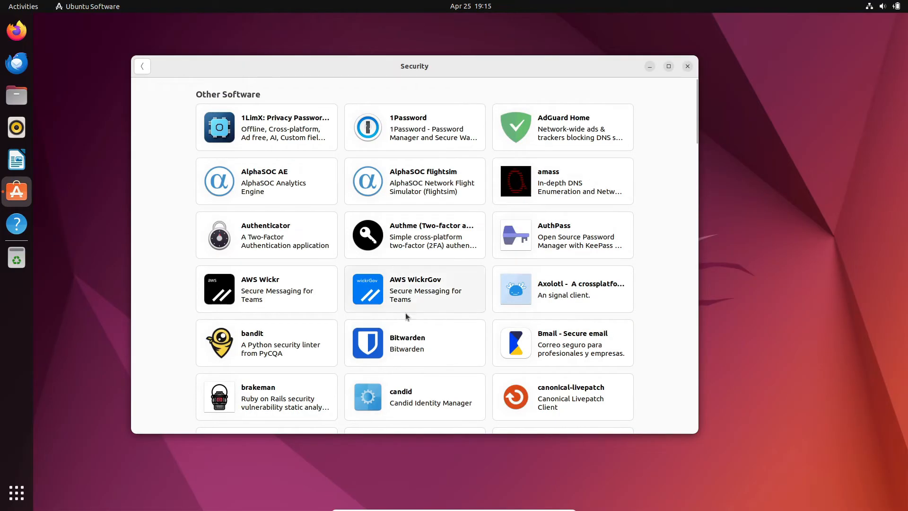
pyautogui.scroll(-3)
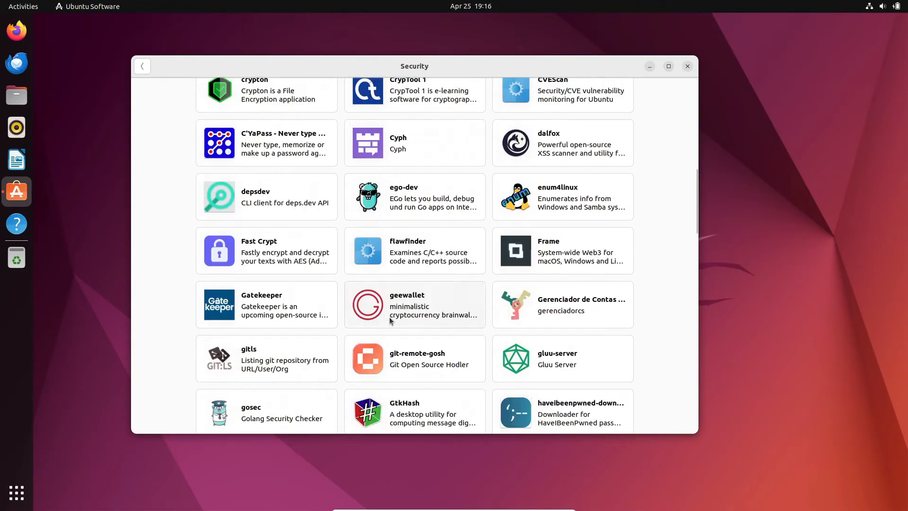
pyautogui.scroll(-3)
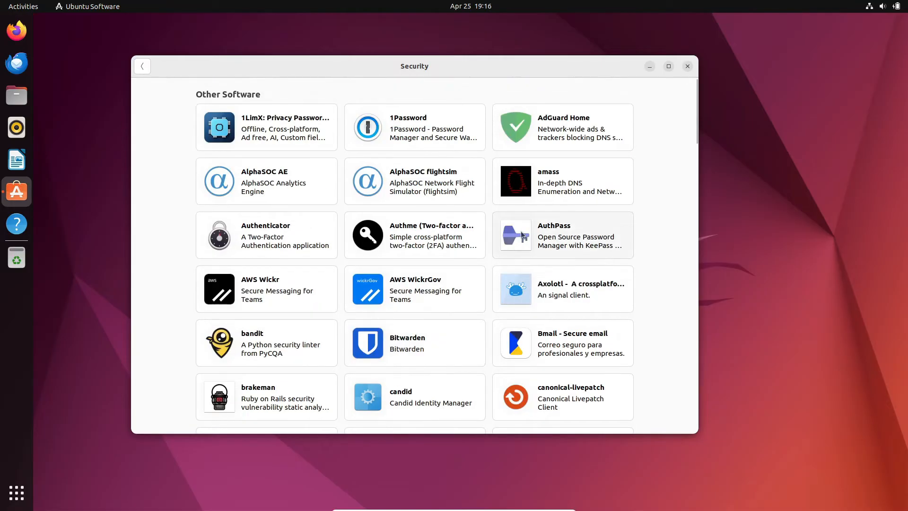
pyautogui.click(561, 127)
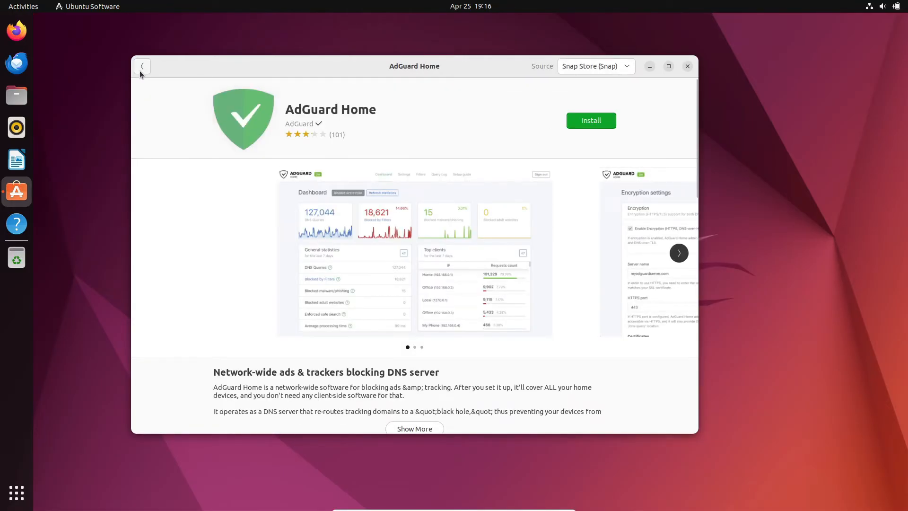
pyautogui.click(141, 66)
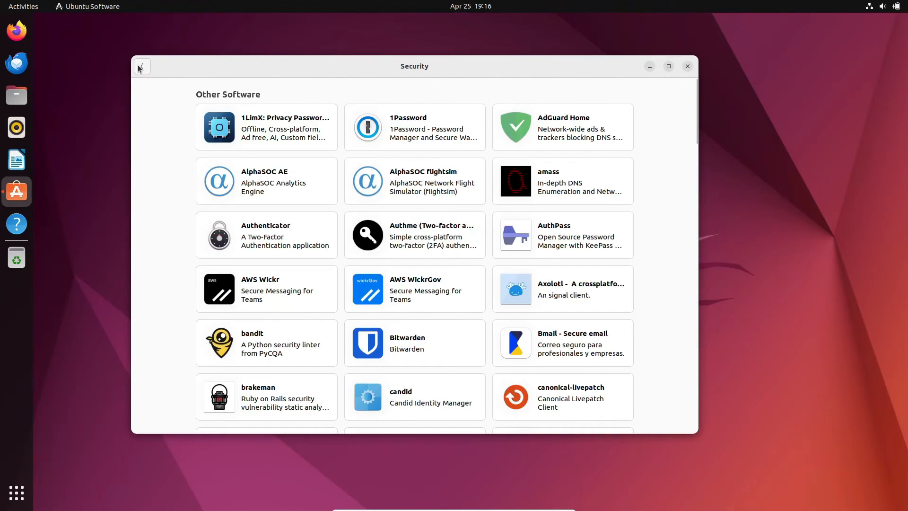
pyautogui.moveTo(295, 245)
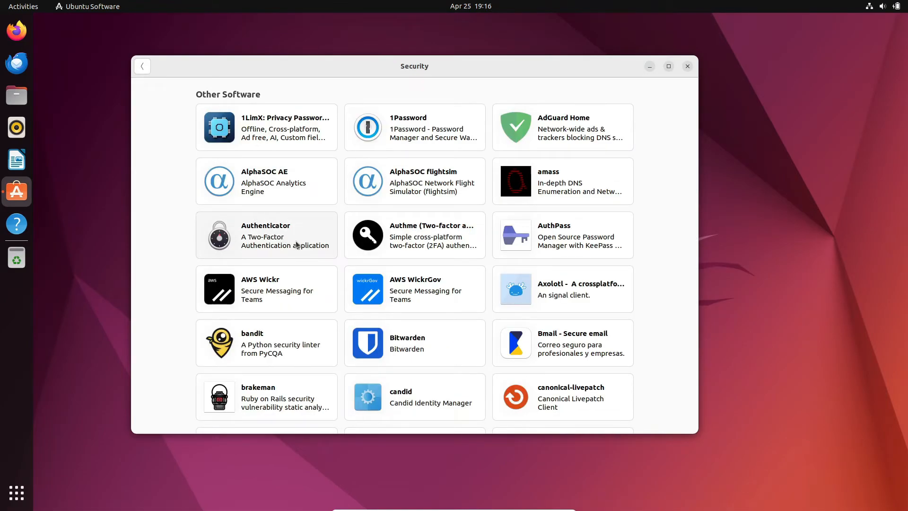
pyautogui.scroll(-3)
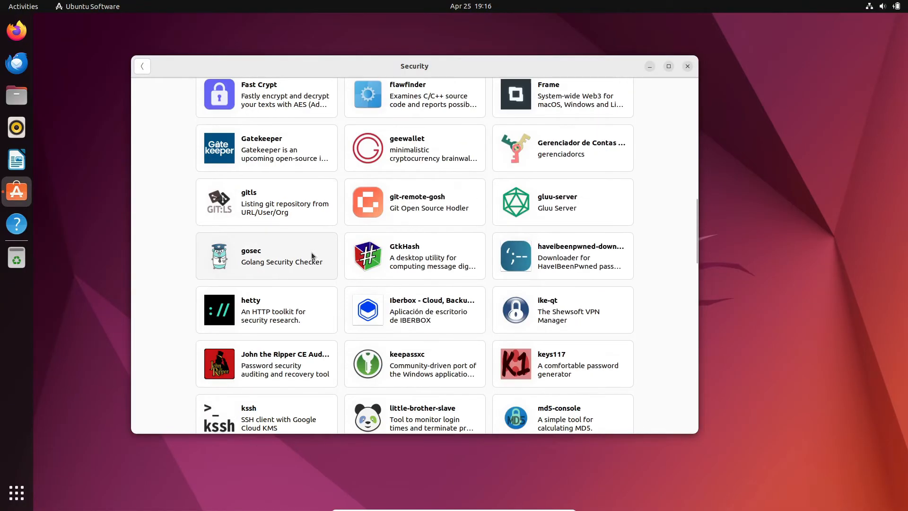
pyautogui.scroll(-3)
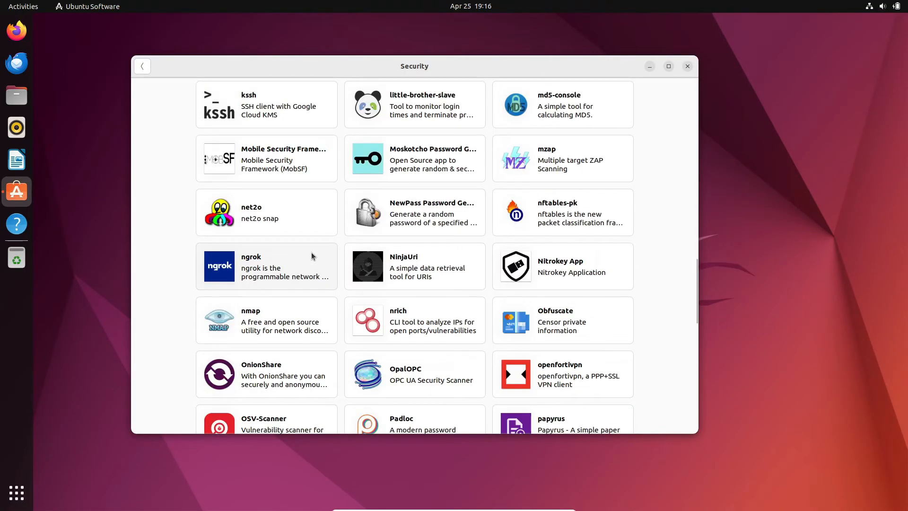
pyautogui.scroll(-3)
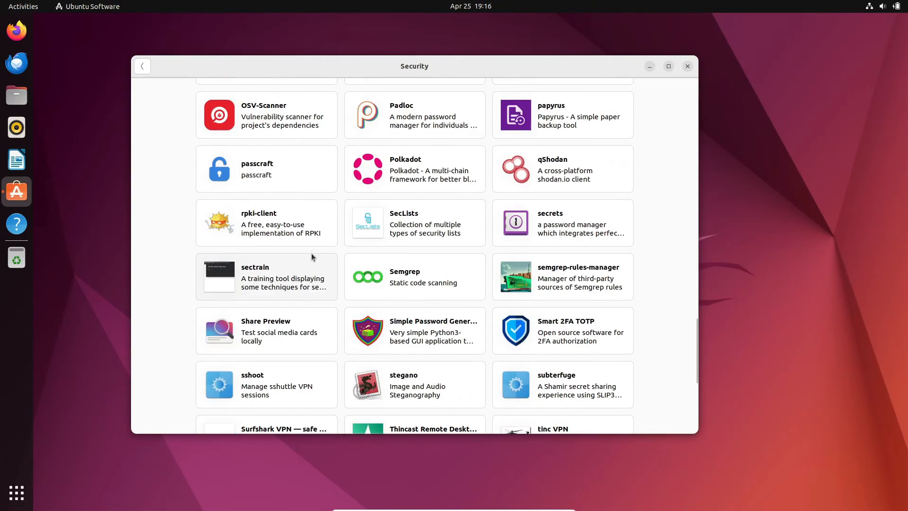
pyautogui.scroll(-3)
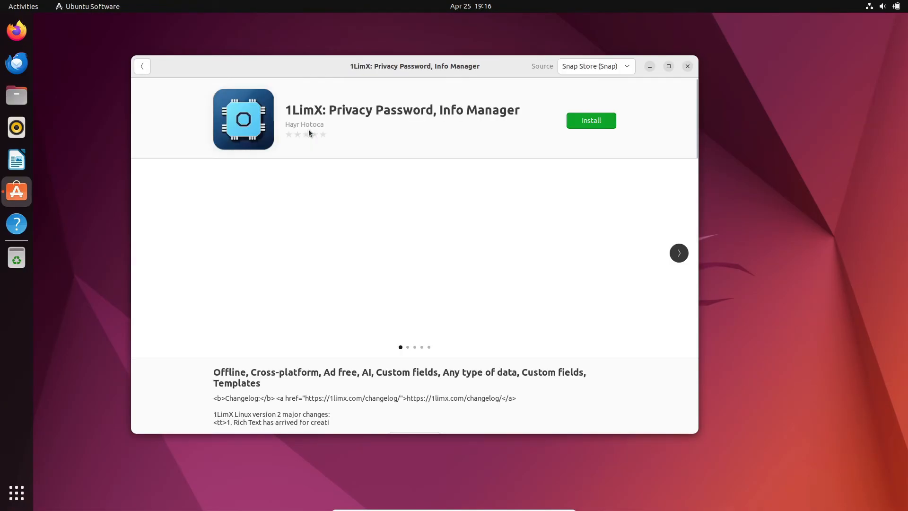
pyautogui.click(142, 66)
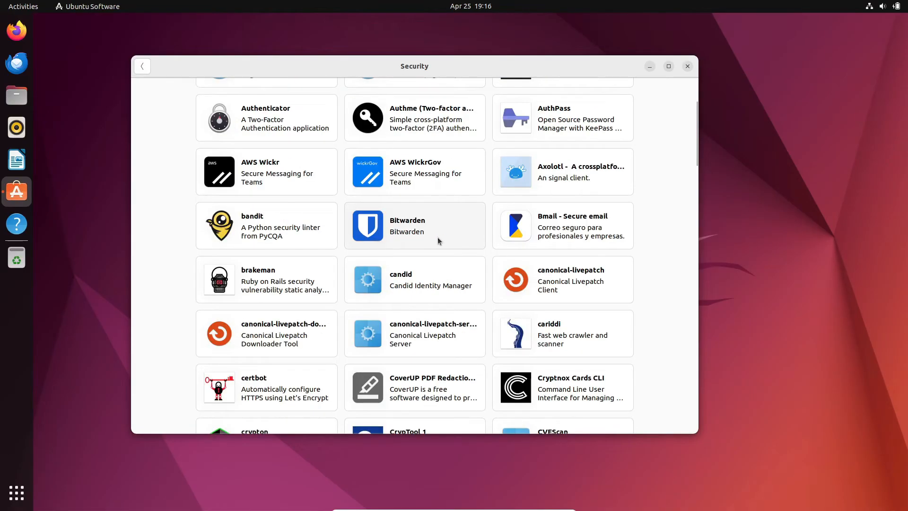
pyautogui.scroll(-3)
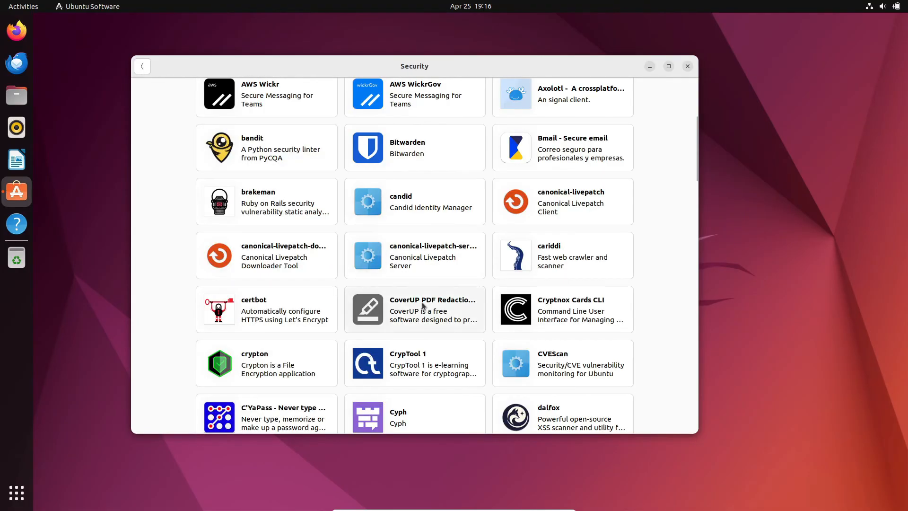
pyautogui.scroll(-3)
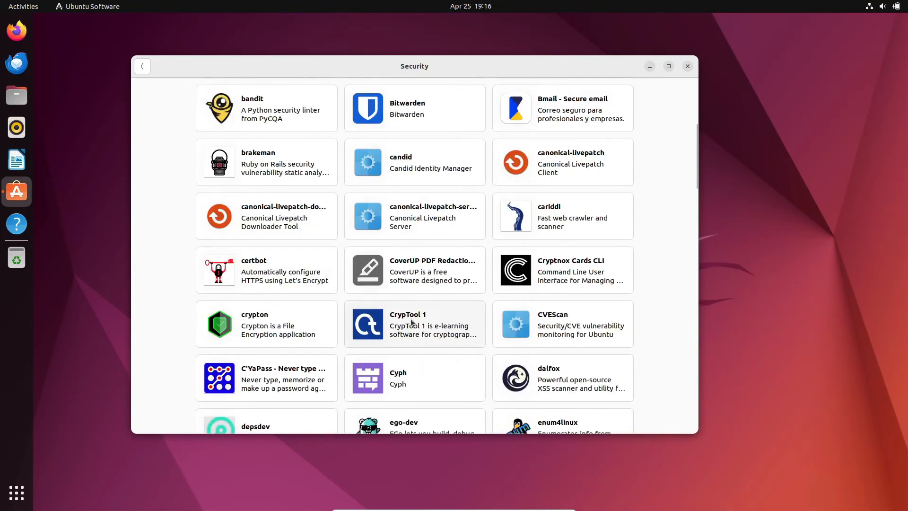
pyautogui.click(266, 378)
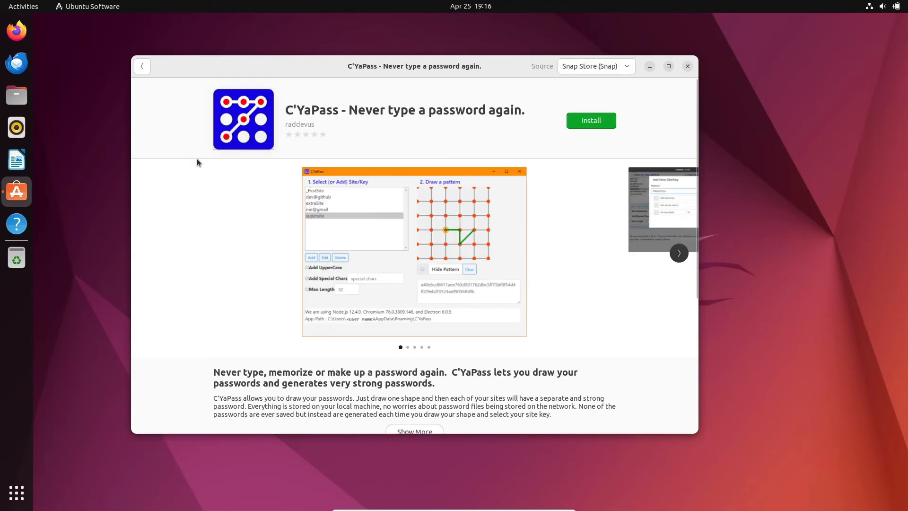
pyautogui.click(142, 66)
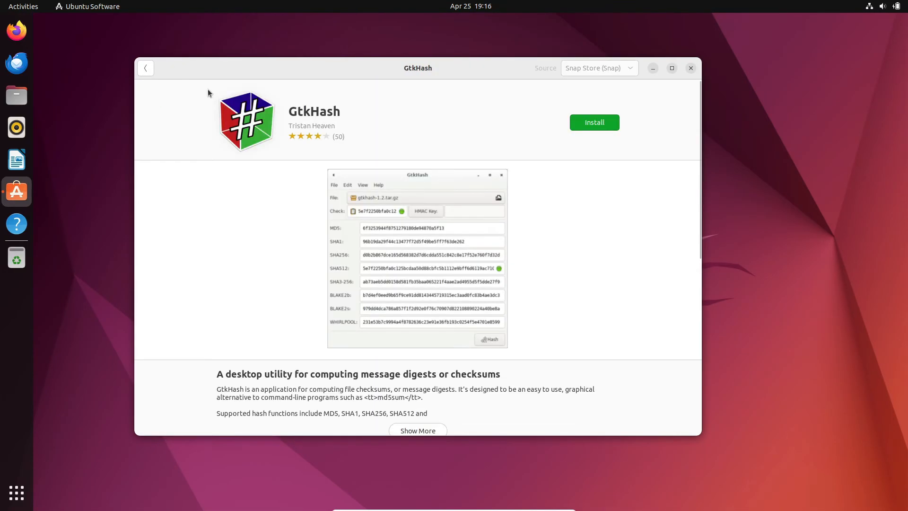
pyautogui.click(146, 68)
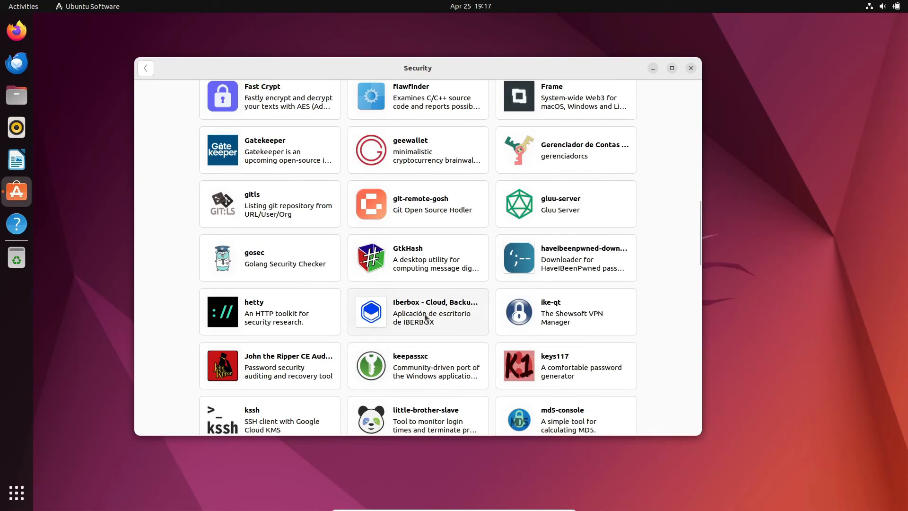
pyautogui.click(425, 316)
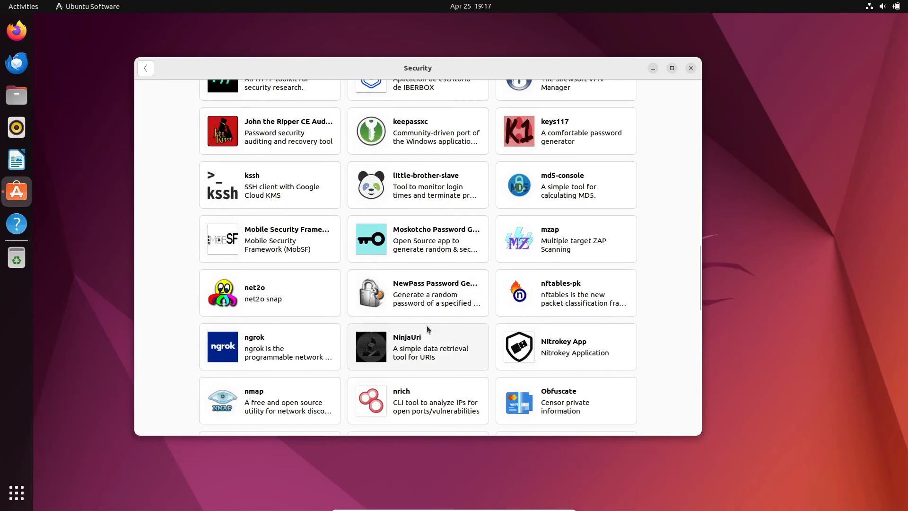
pyautogui.click(401, 401)
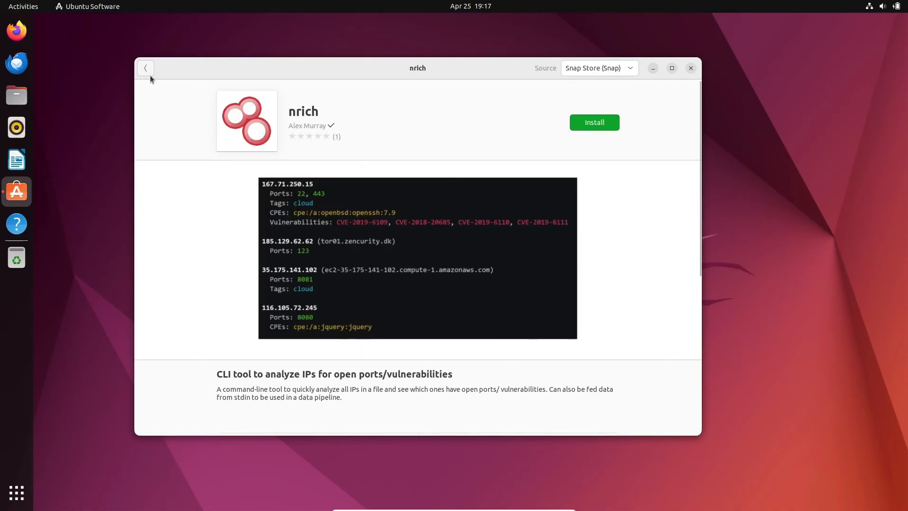
pyautogui.click(146, 68)
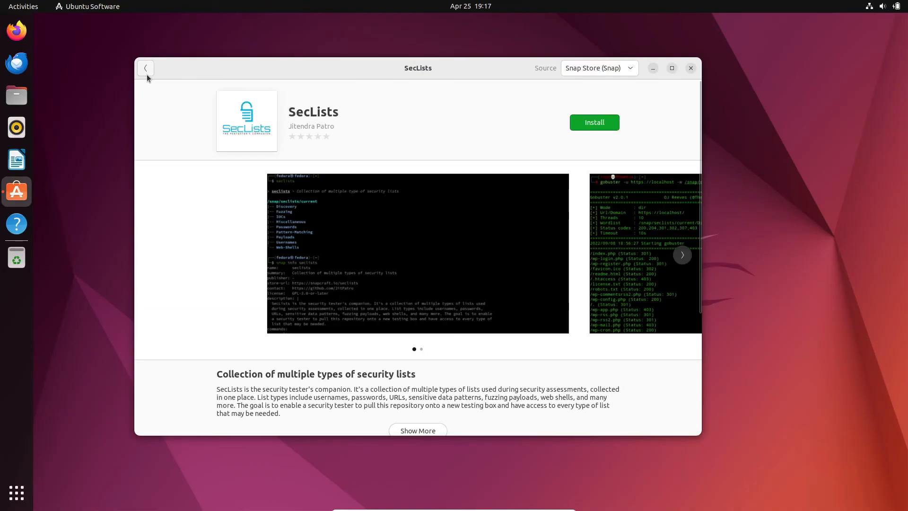
pyautogui.click(146, 68)
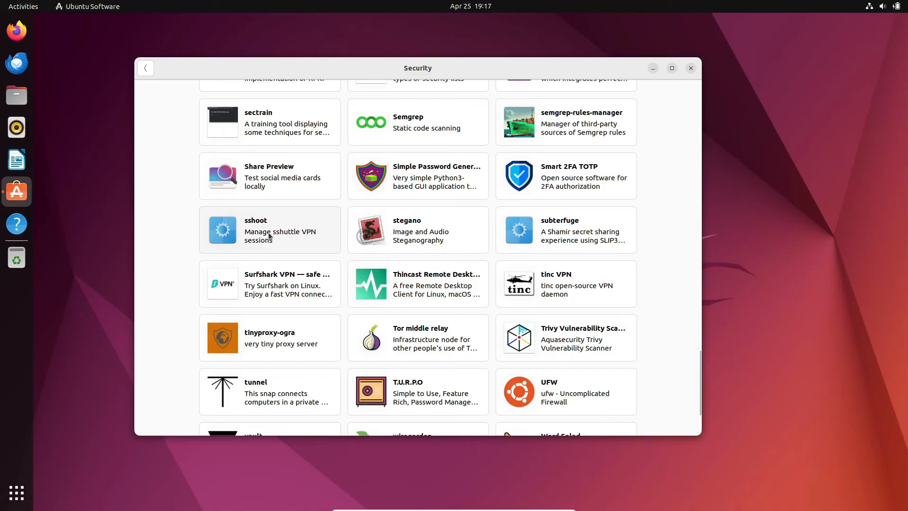
pyautogui.scroll(-3)
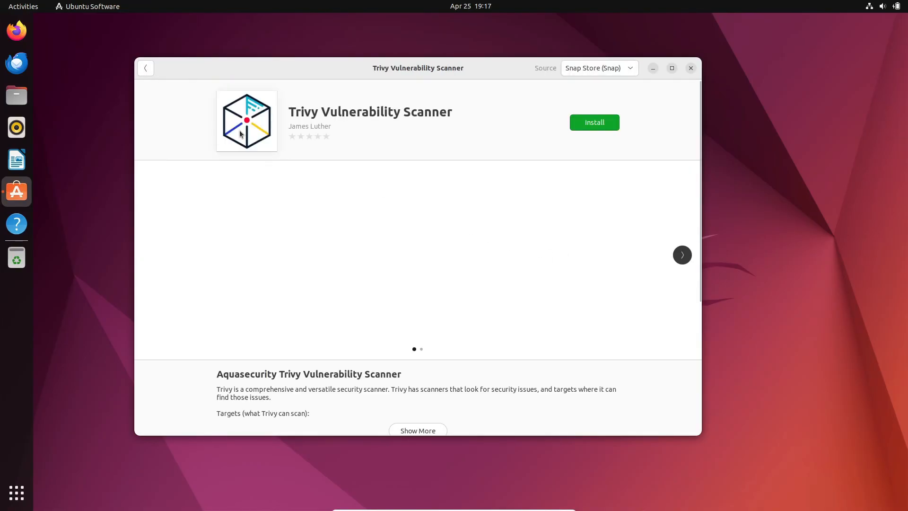
pyautogui.click(146, 68)
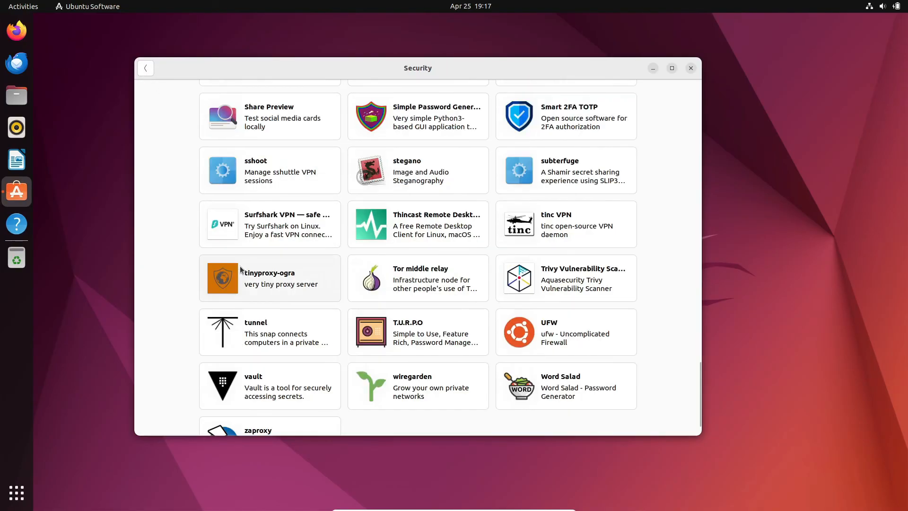